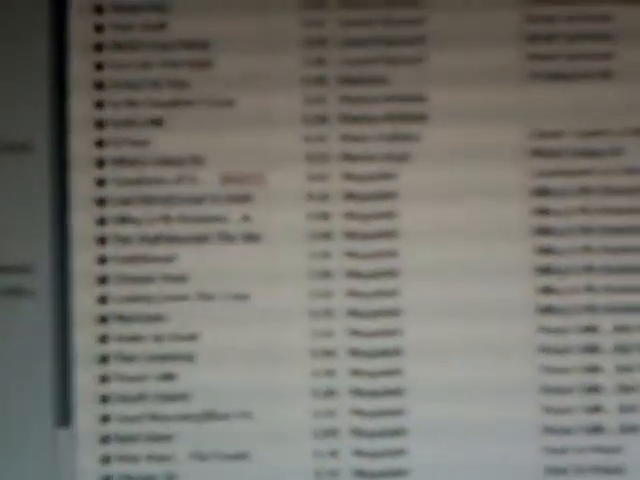
scroll("down", 3)
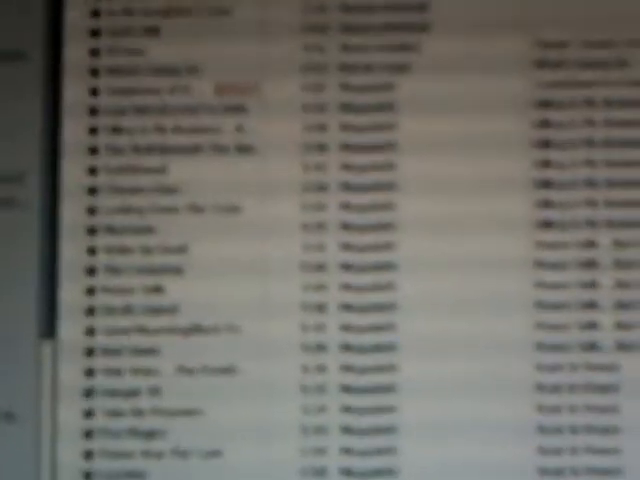
scroll("down", 3)
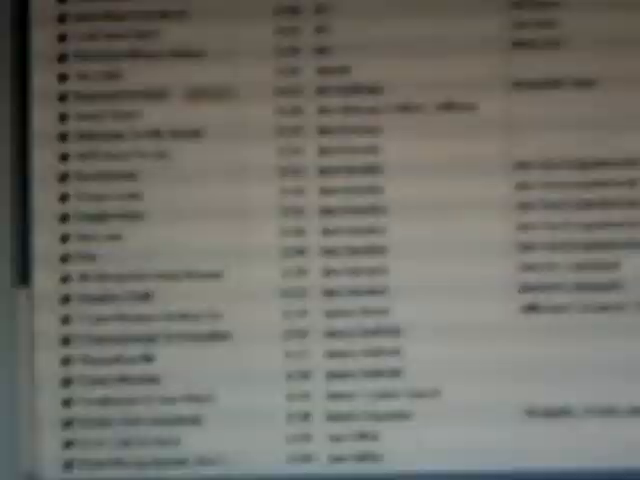